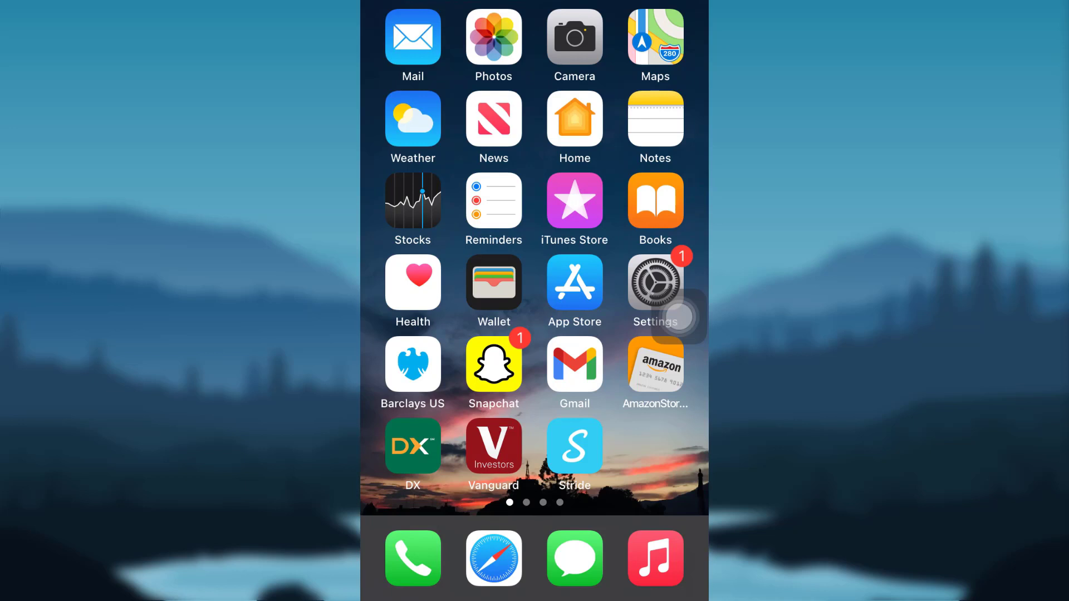
Step: Search the App Store for 'zelle' and get the Zelle app
click(574, 283)
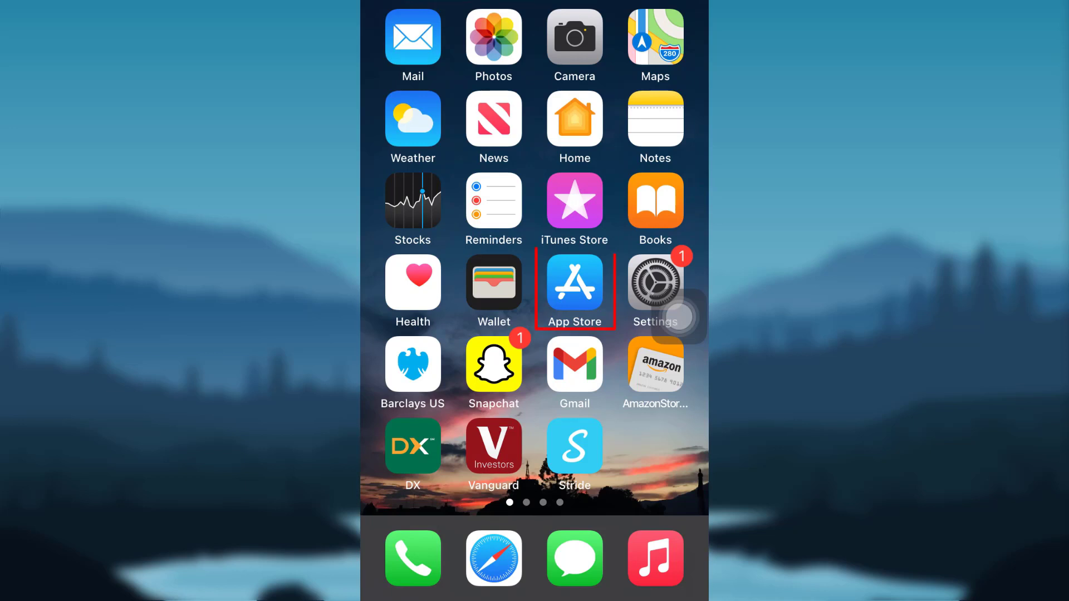
click(574, 280)
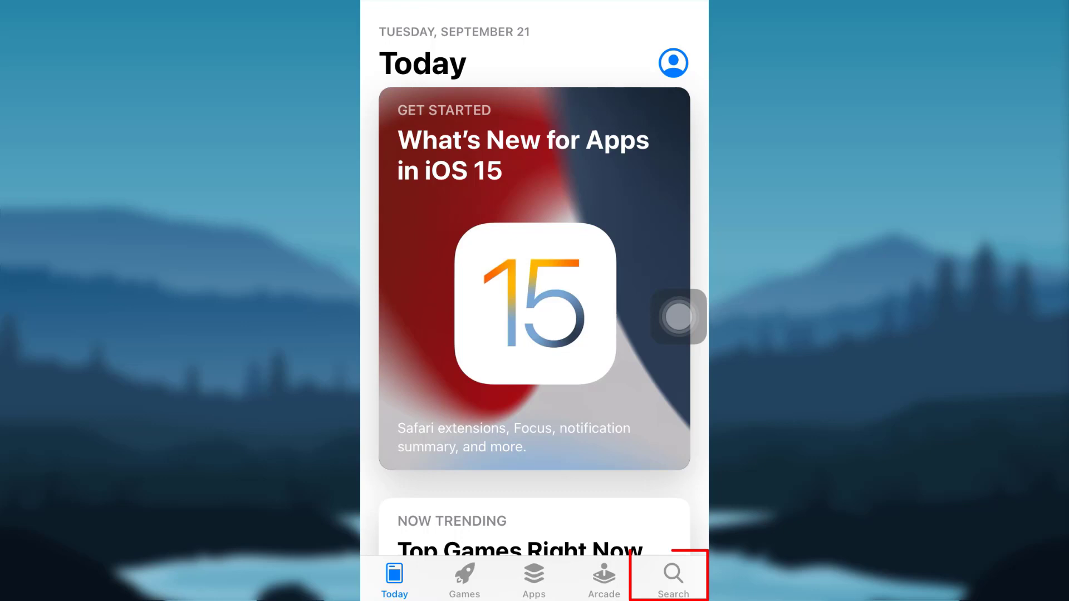
click(672, 579)
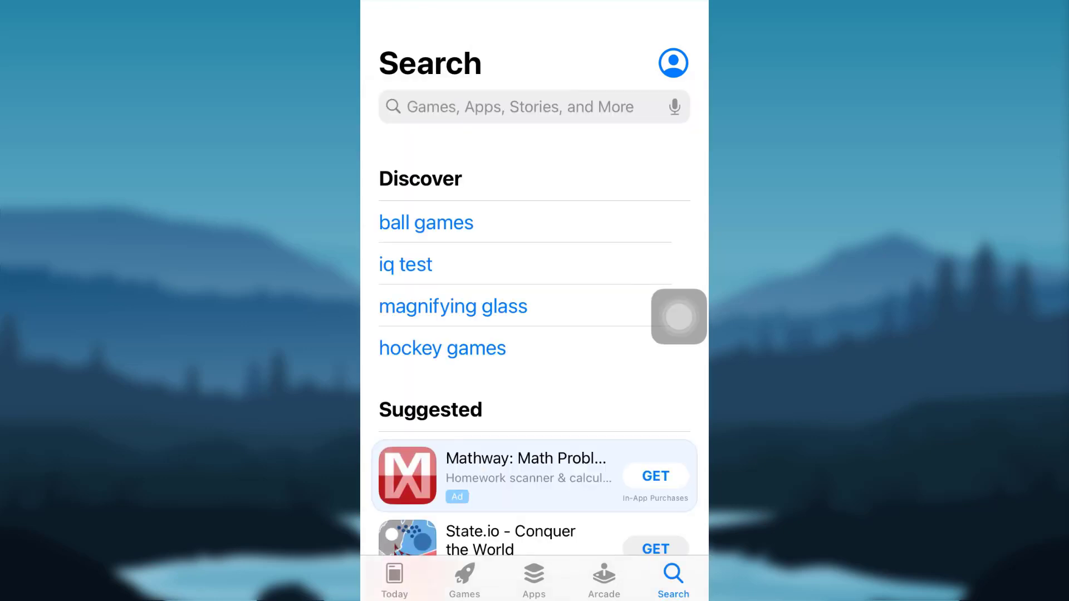
text(zelle)
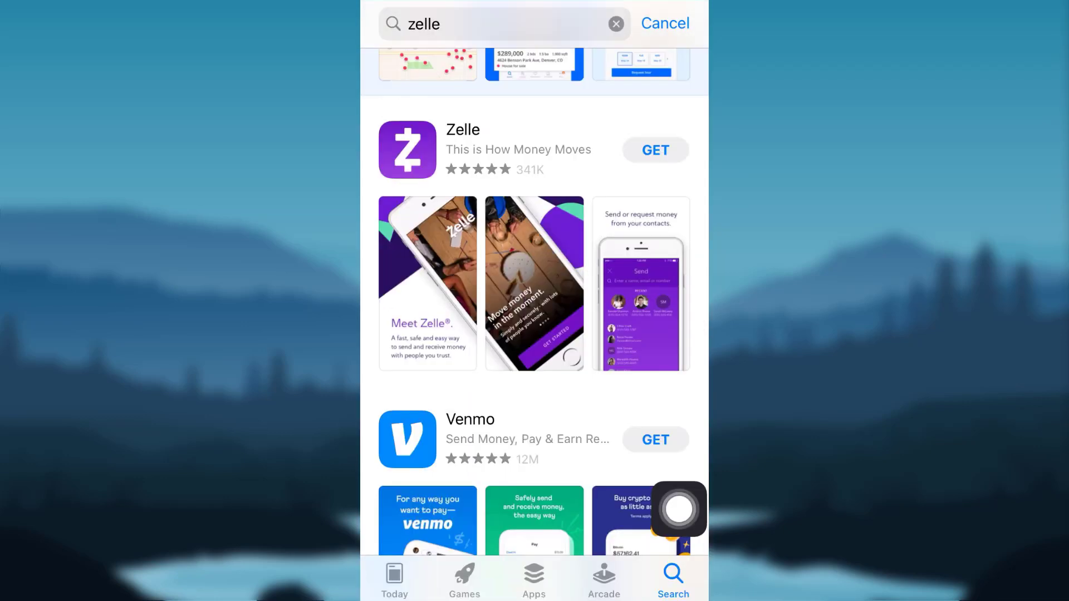
click(655, 149)
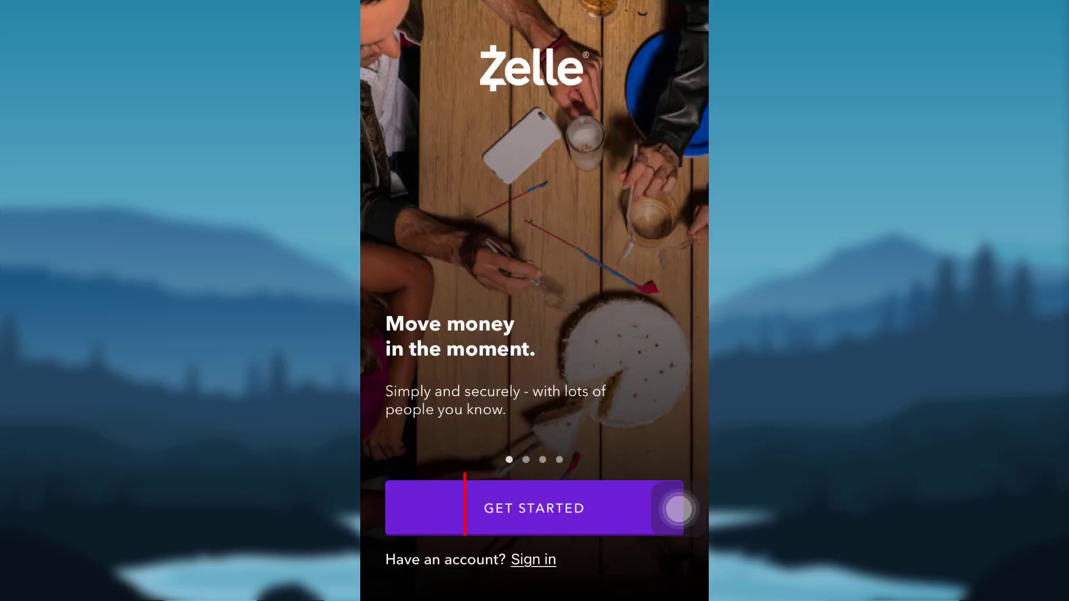
click(534, 507)
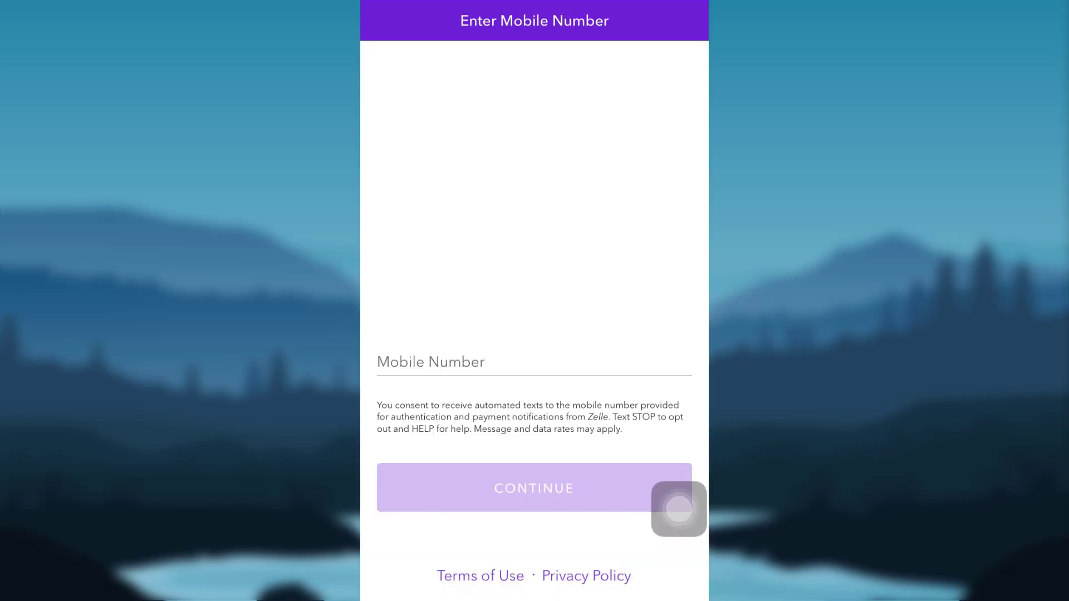
text((451) 646-6464)
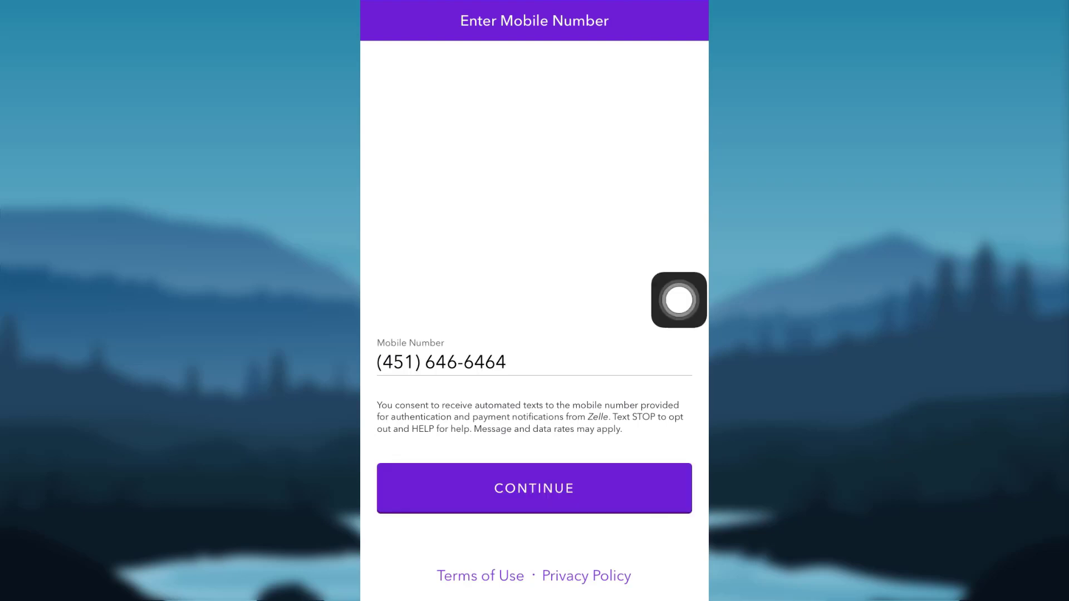
click(534, 488)
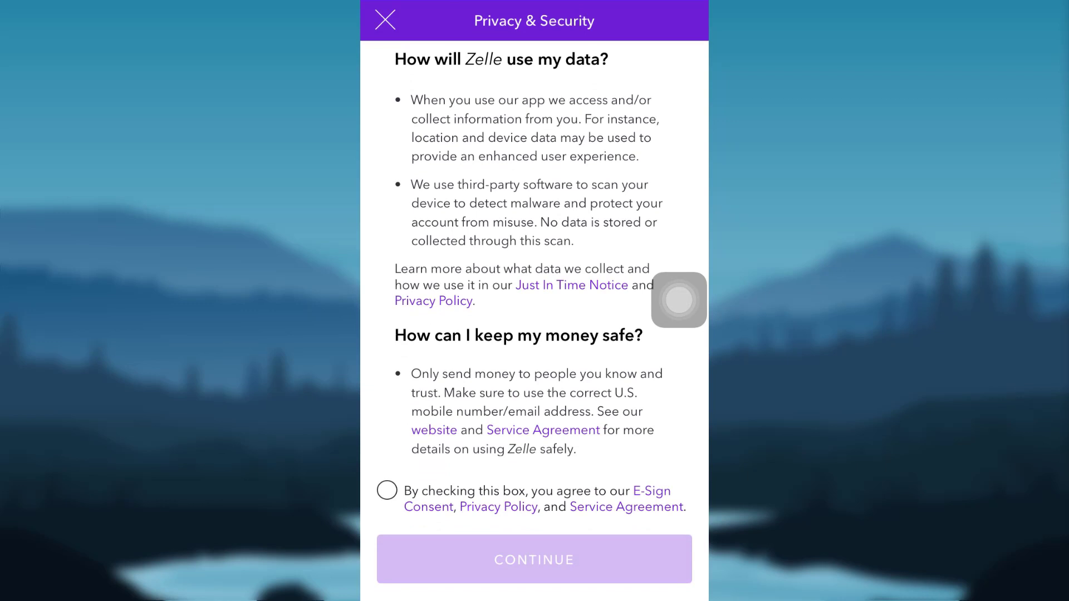
mouse_move(678, 221)
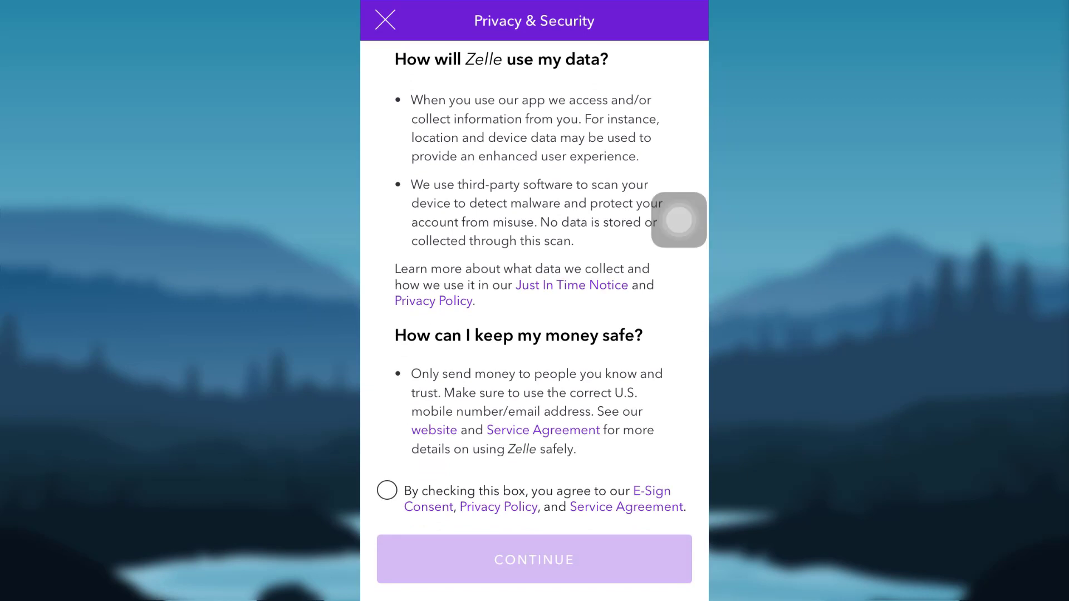
Step: Agree to the E-Sign Consent, Privacy Policy and Service Agreement, then continue
click(386, 490)
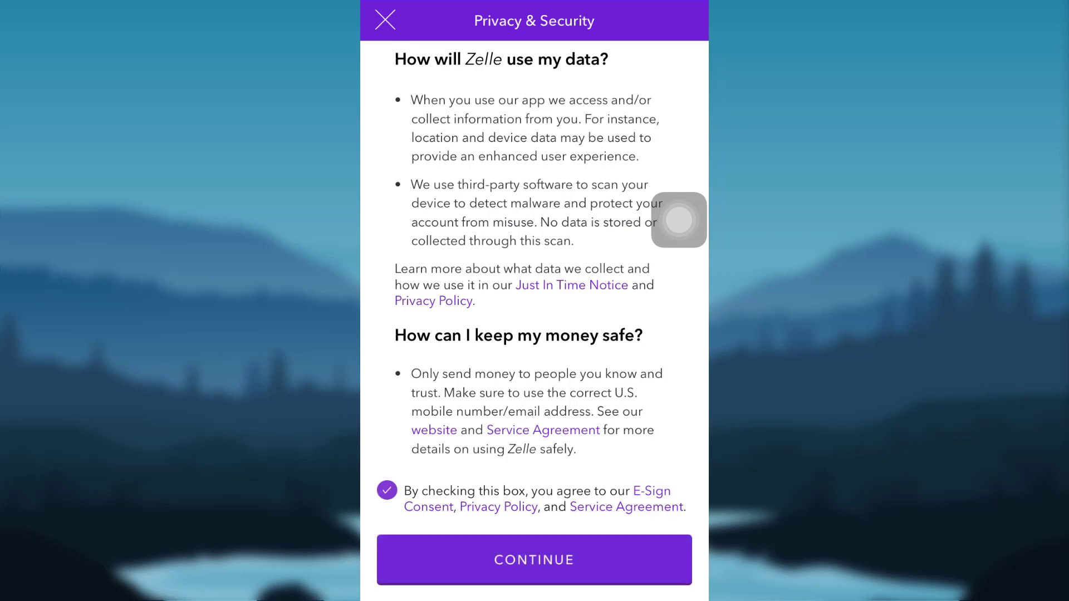
click(534, 559)
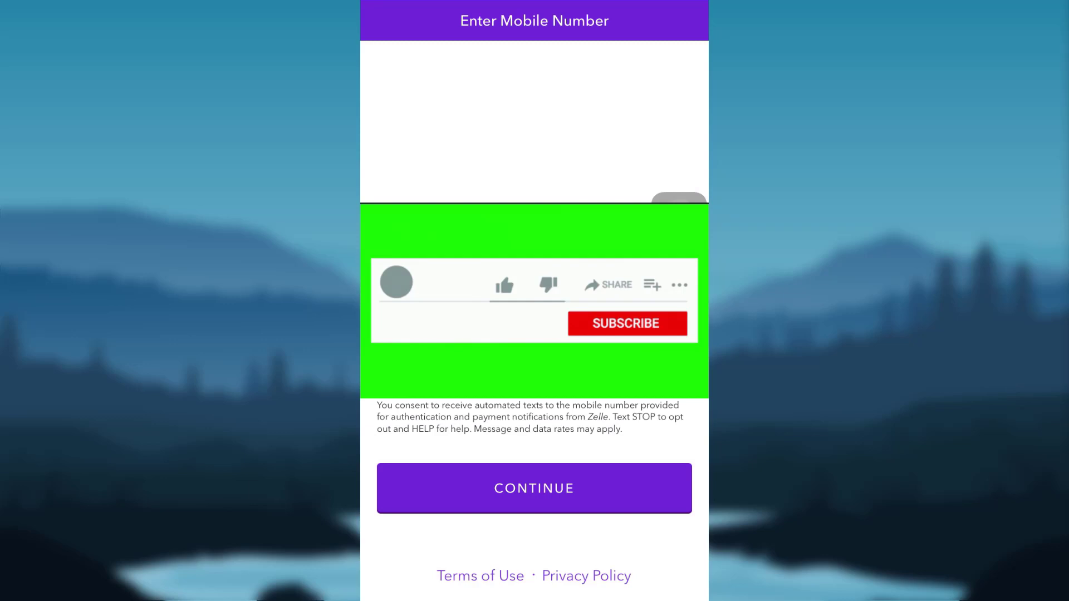
click(625, 323)
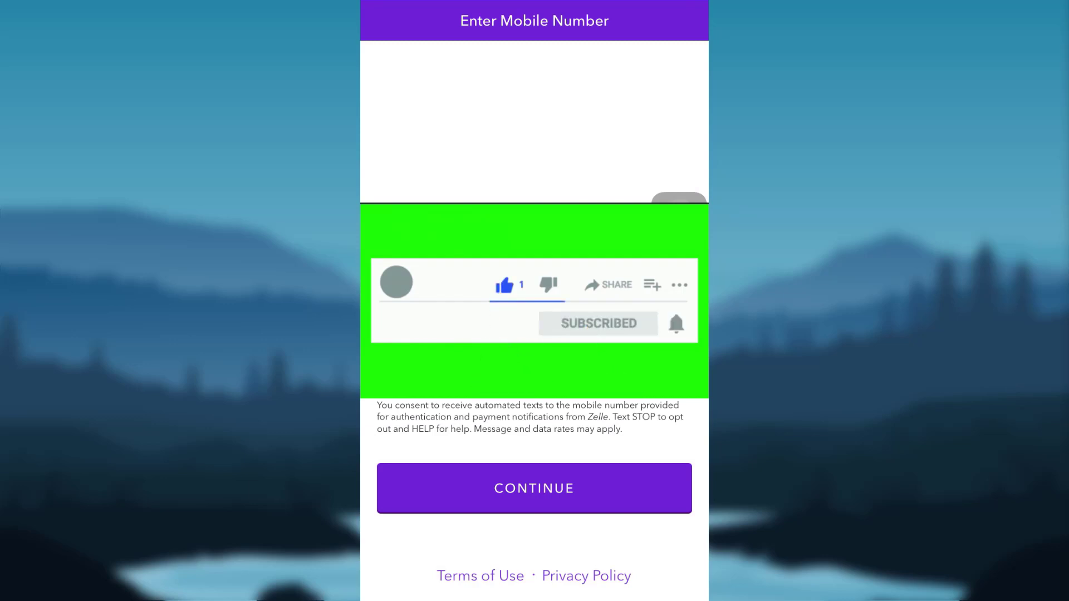